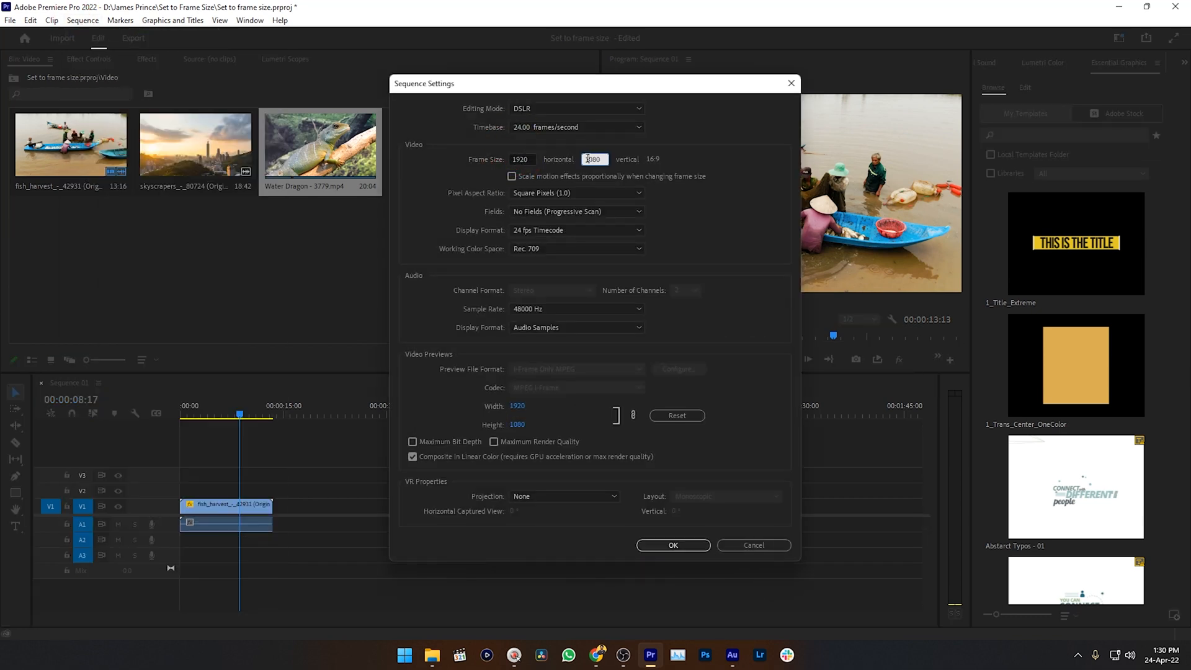
Step: Confirm the 1920×1080 sequence settings, then drag Water Dragon onto V1 and preview it
left_click(671, 544)
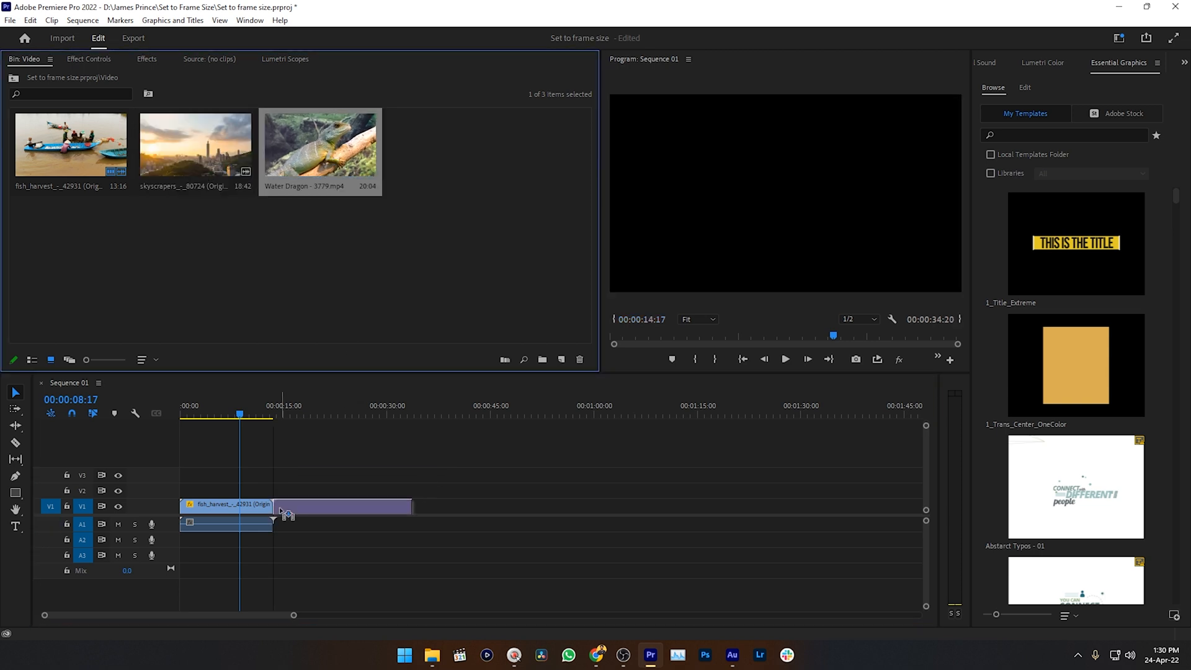
left_click_drag(319, 144, 342, 503)
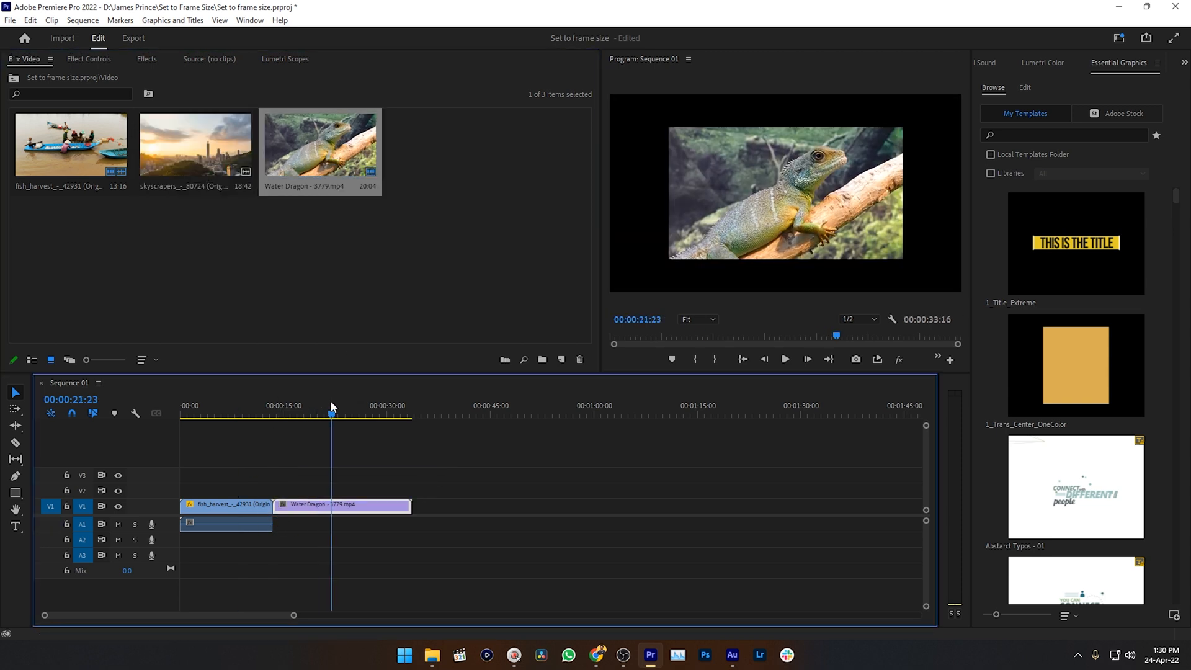
left_click_drag(319, 145, 487, 508)
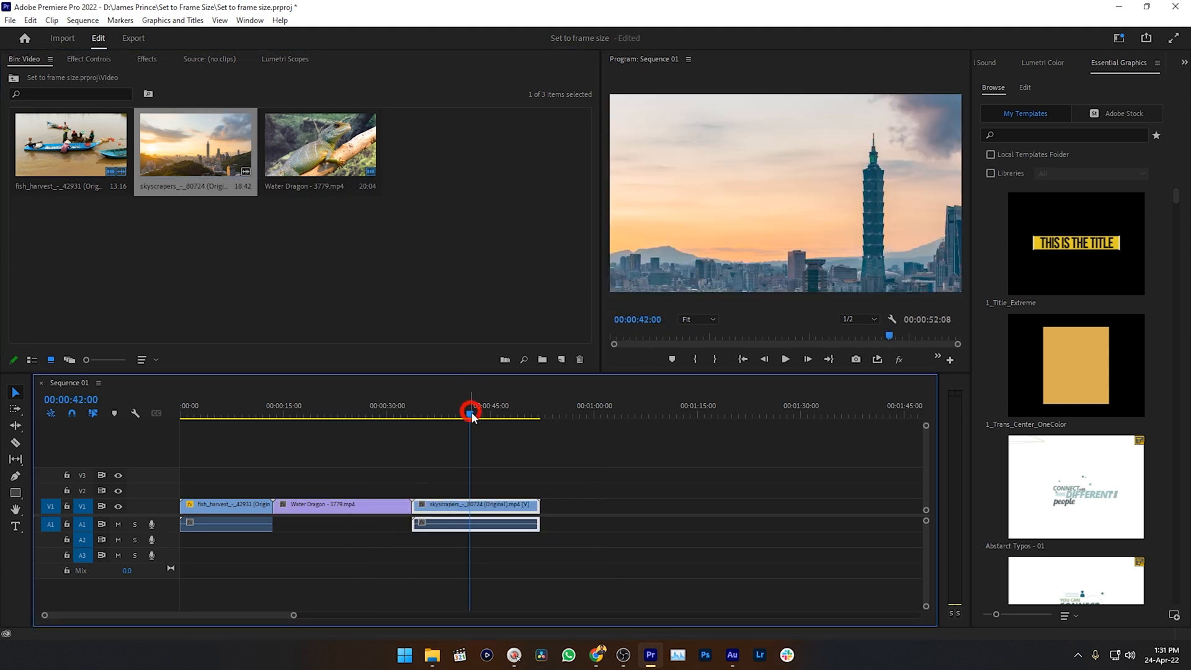
left_click(88, 60)
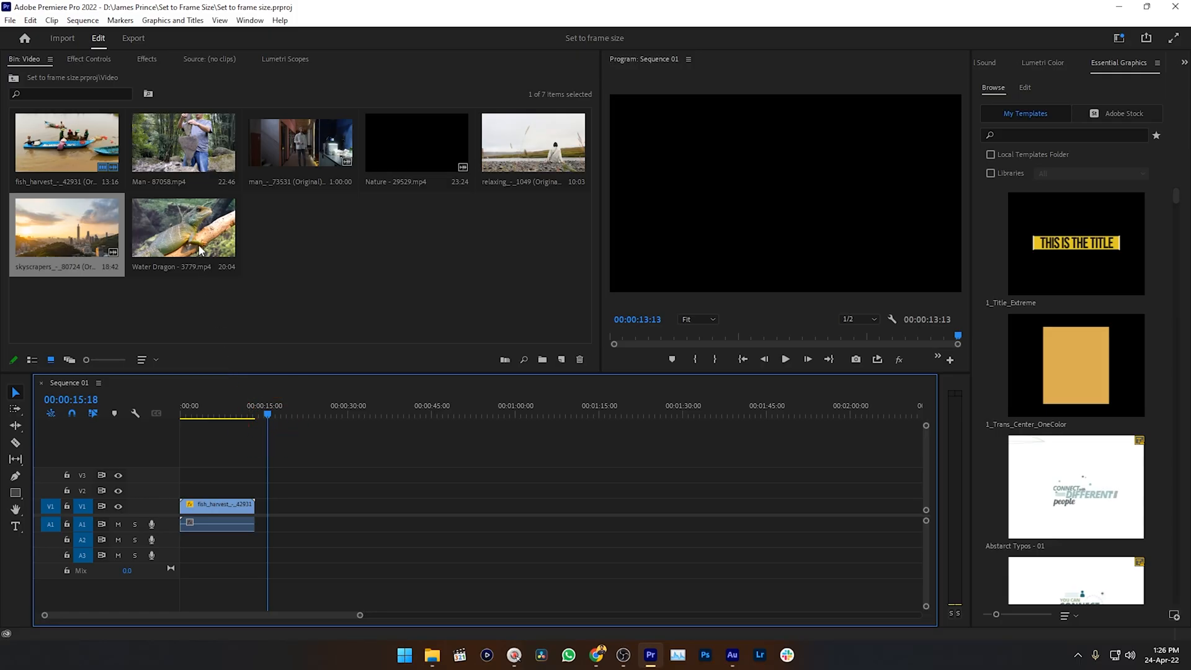
Step: Drag Water Dragon - 3779.mp4 onto V1 right after the fish_harvest clip
left_click_drag(182, 227, 311, 504)
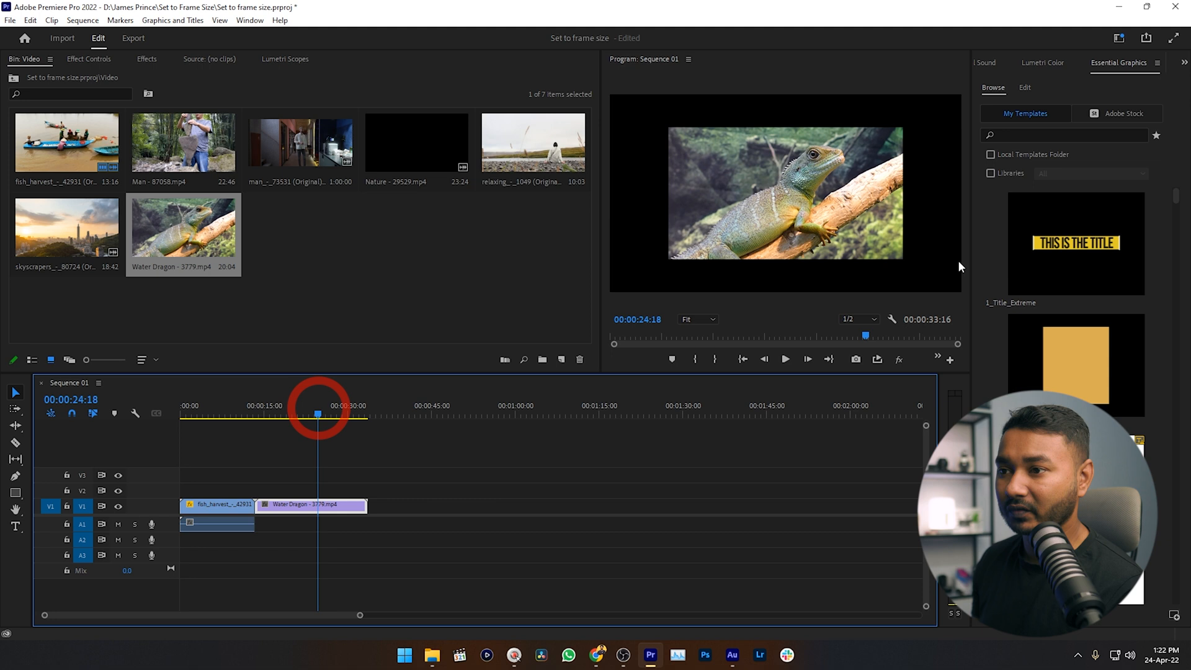
mouse_move(642, 536)
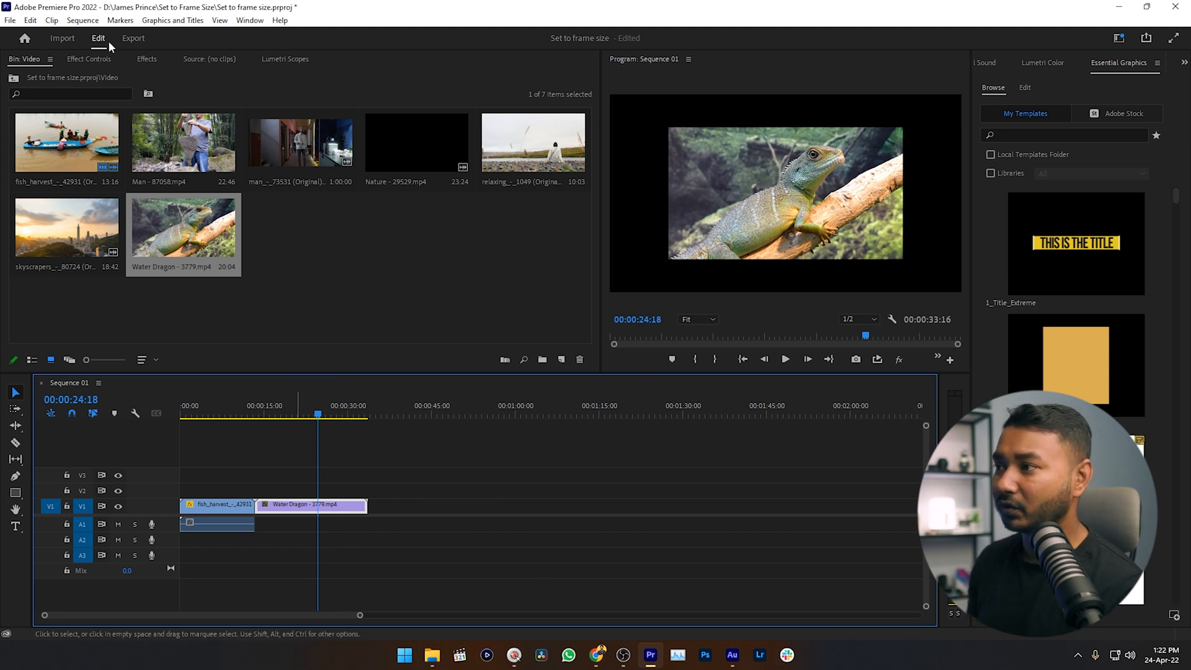
Step: Set the Water Dragon clip's Motion Scale to 150 in Effect Controls
left_click(88, 58)
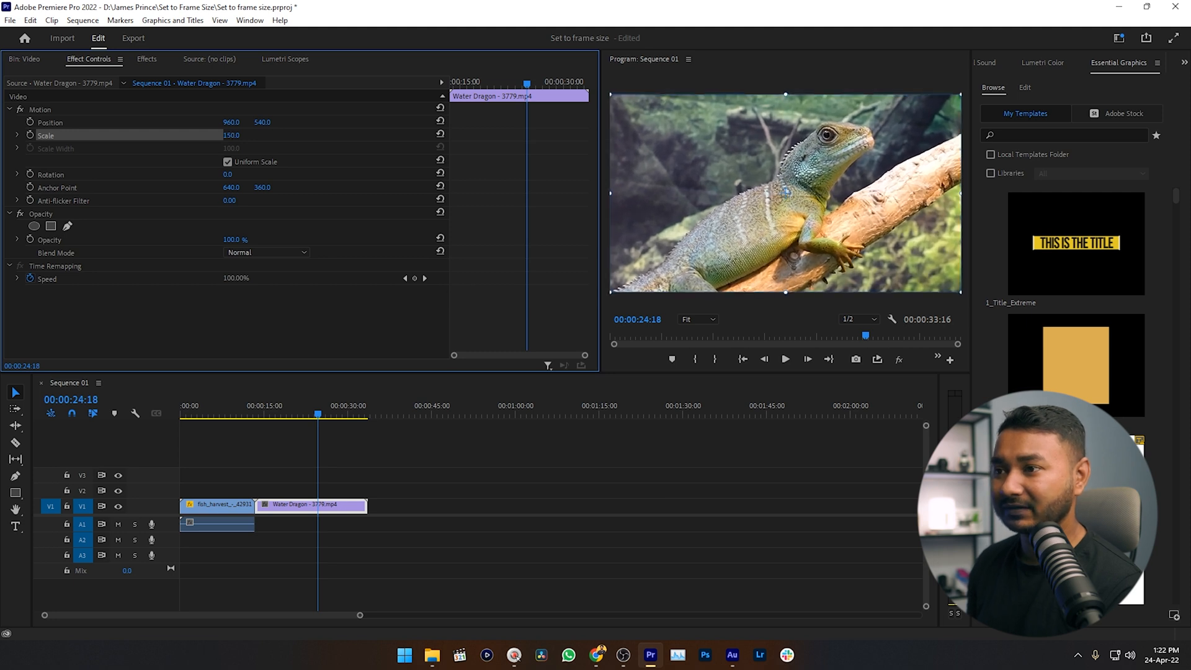
left_click(231, 135)
type("15")
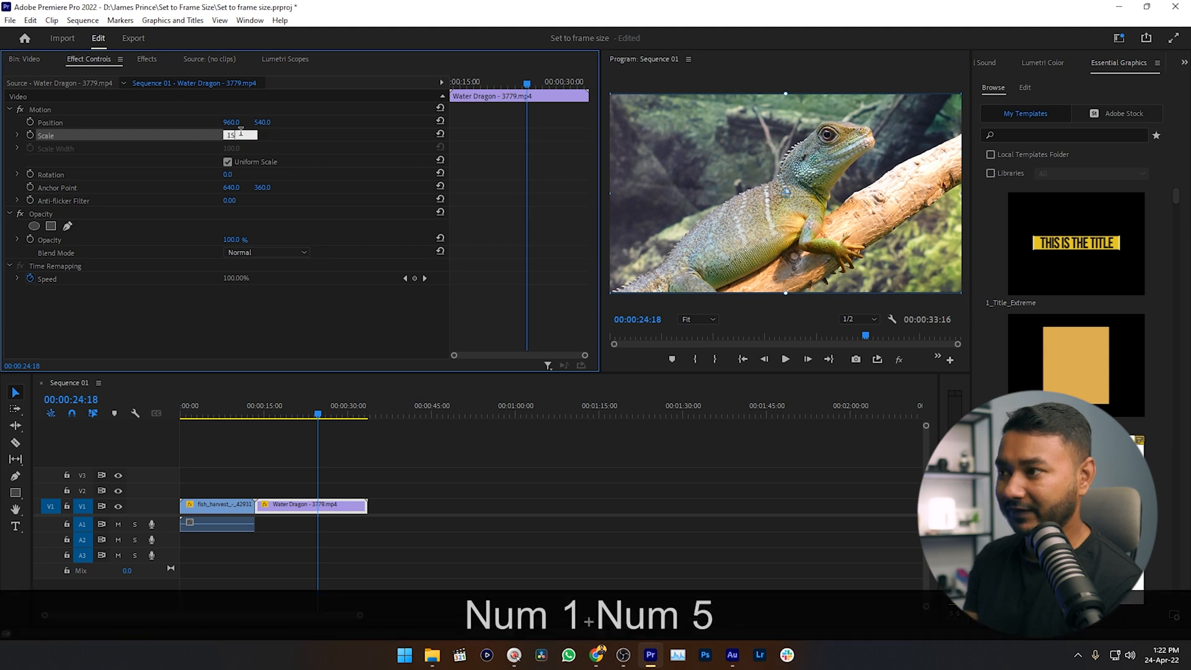
key("Enter")
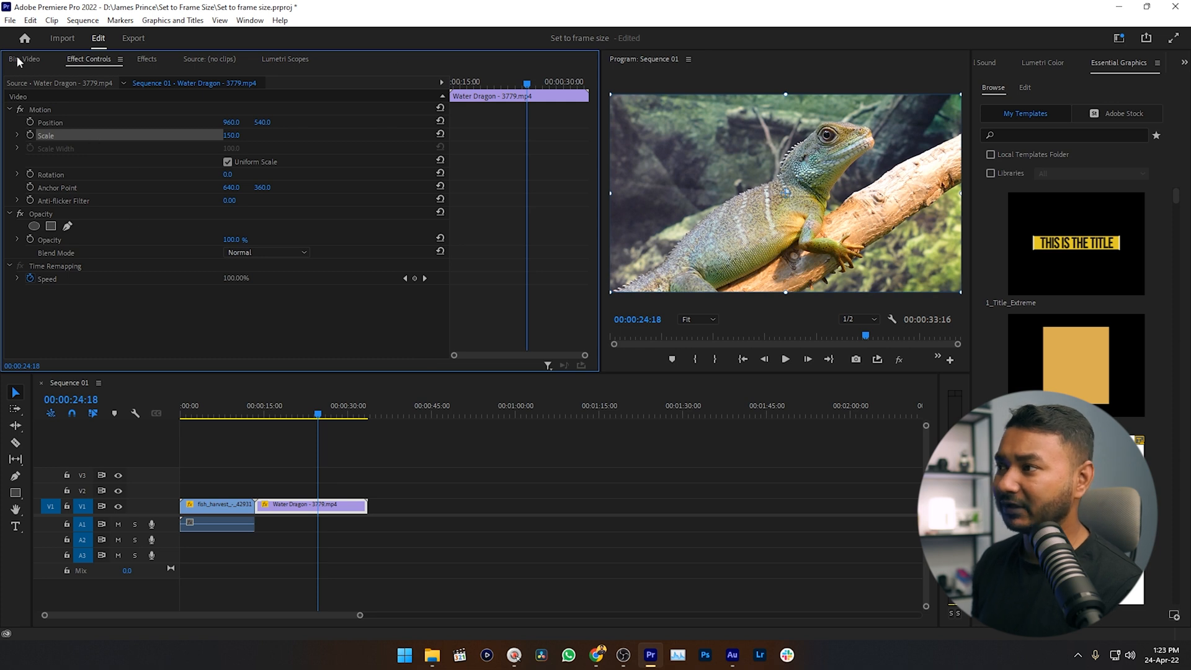
Step: Return to the Bin: Video tab and undo the skyscrapers insertion and Scale change
left_click(25, 60)
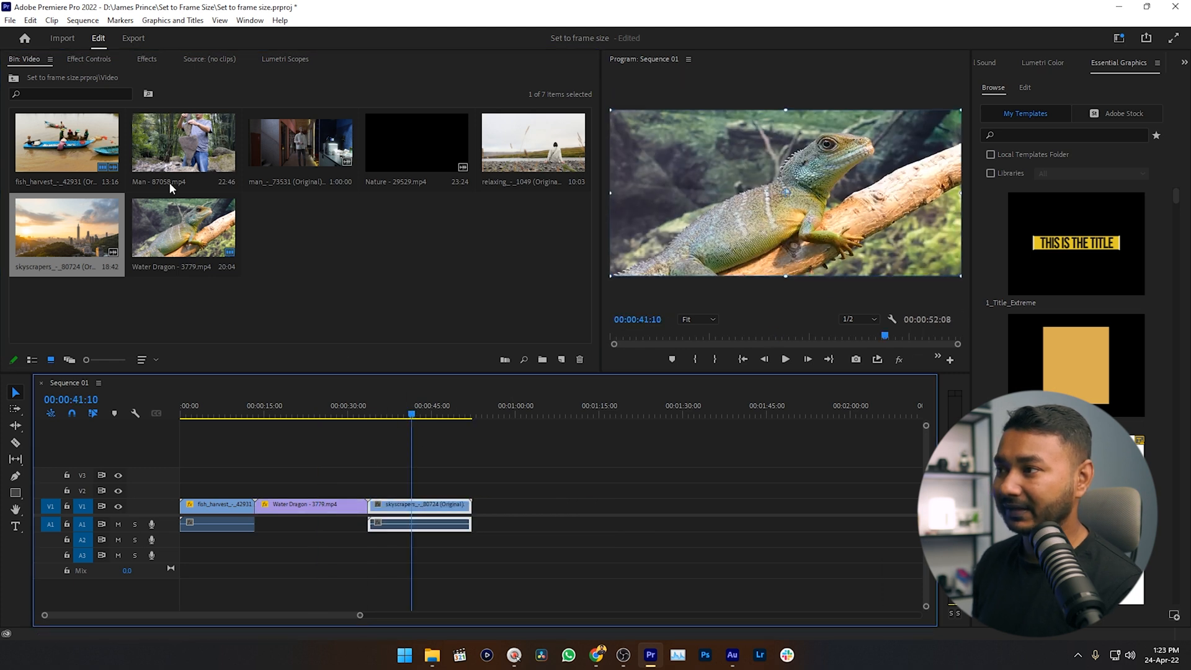
left_click(89, 59)
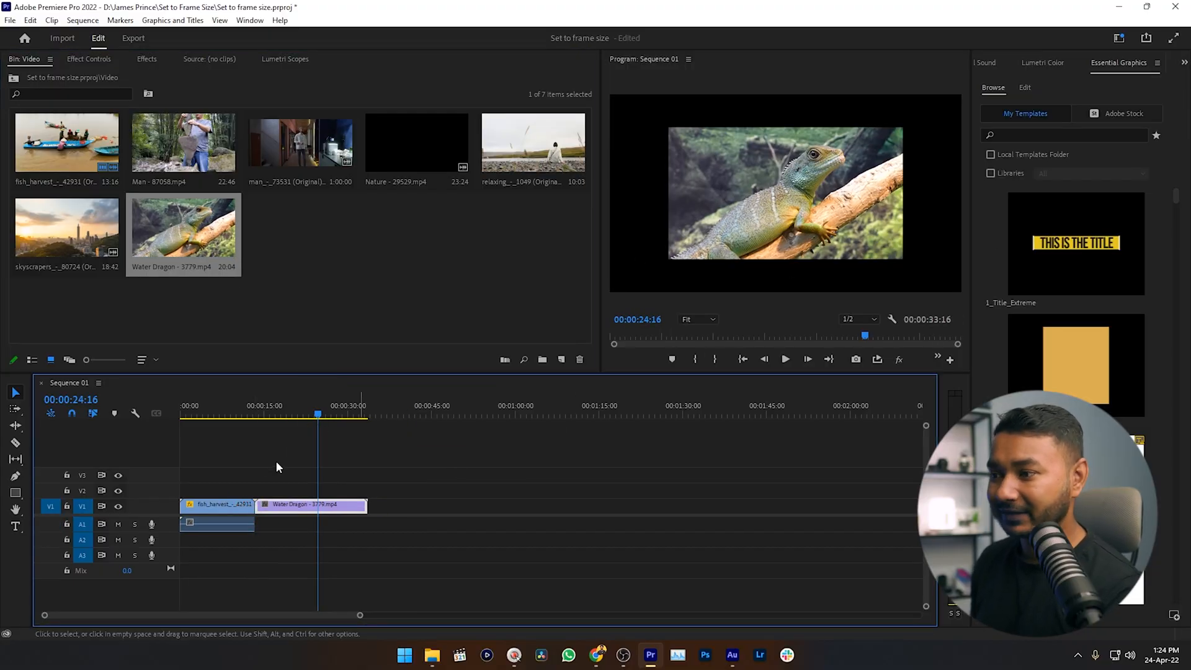
Step: Apply Set to Frame Size to Water Dragon and check its resulting Scale
right_click(312, 504)
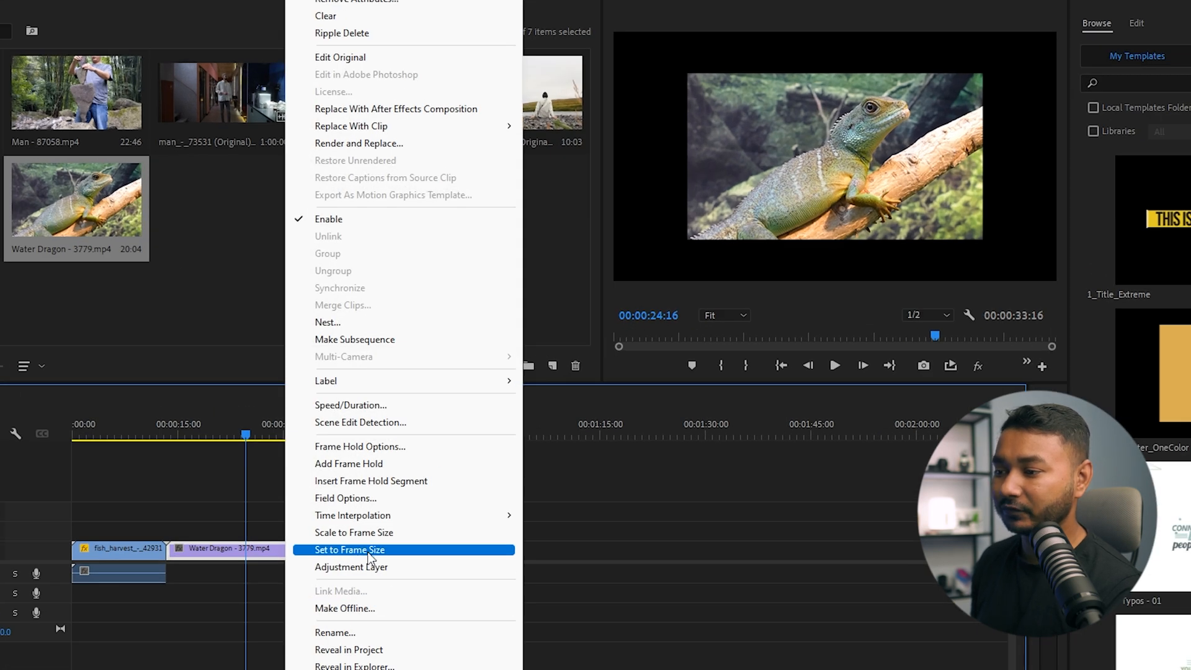
left_click(350, 549)
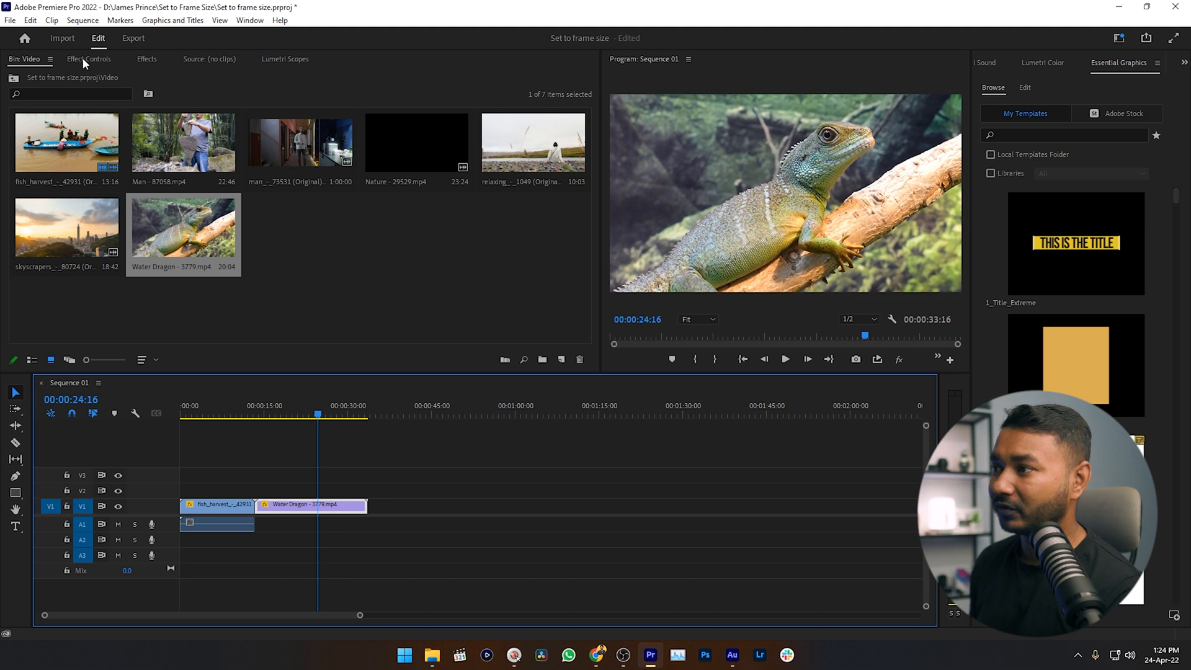
left_click(88, 58)
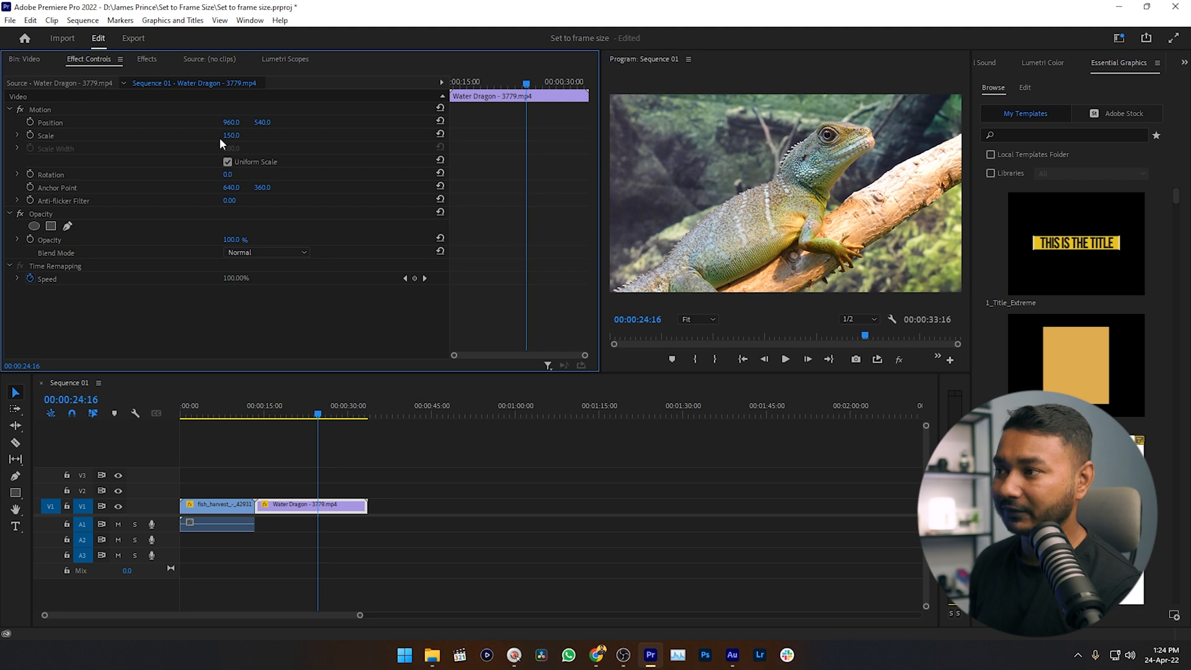
left_click(24, 60)
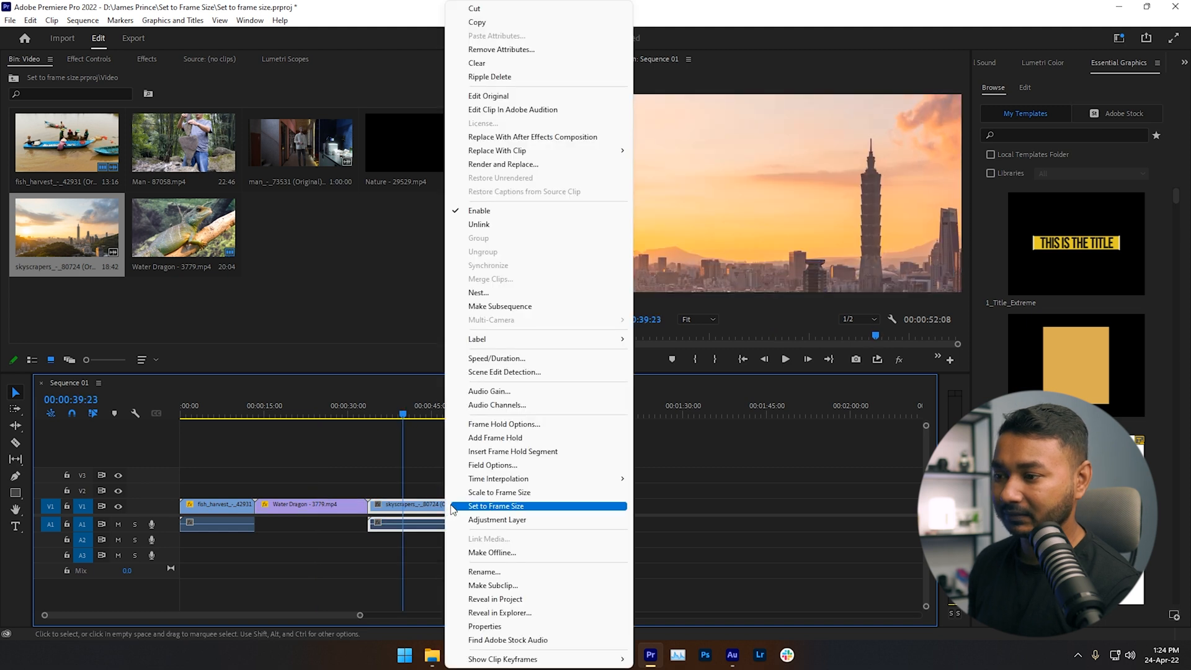
mouse_move(520, 514)
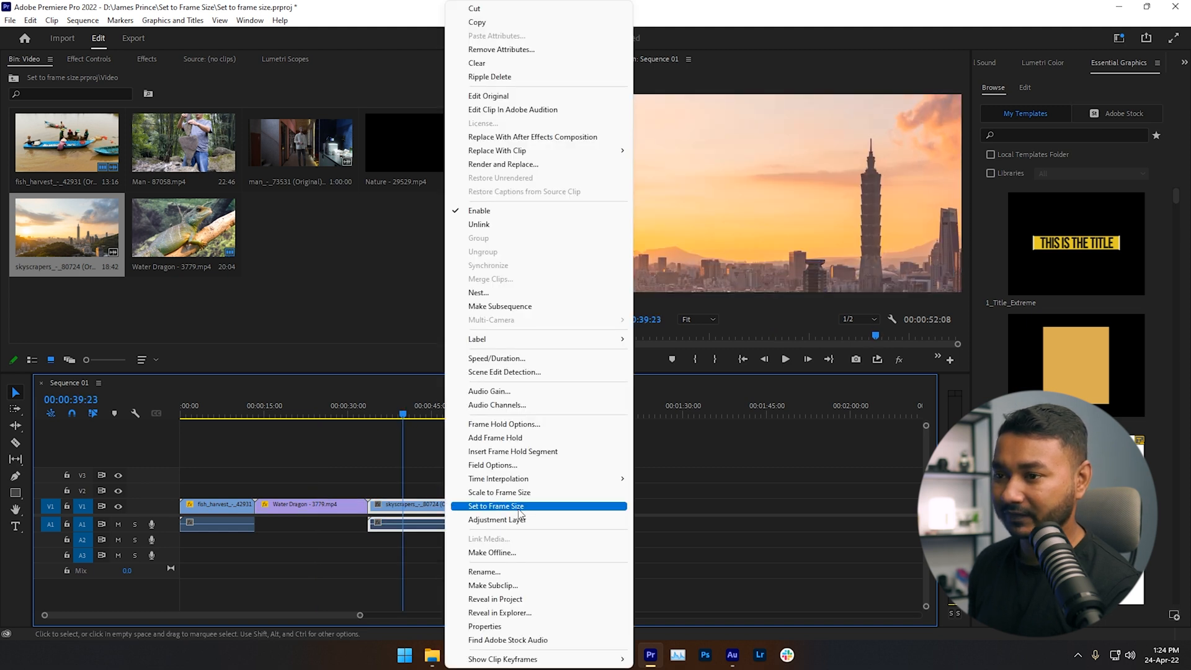
mouse_move(498, 491)
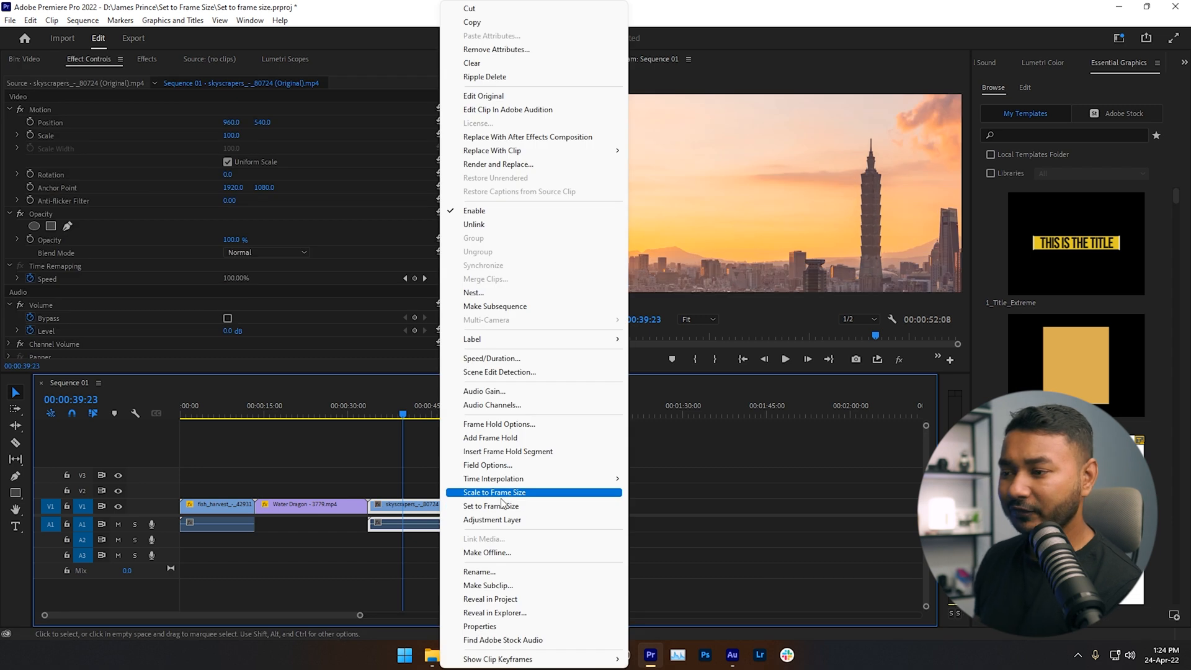
mouse_move(504, 506)
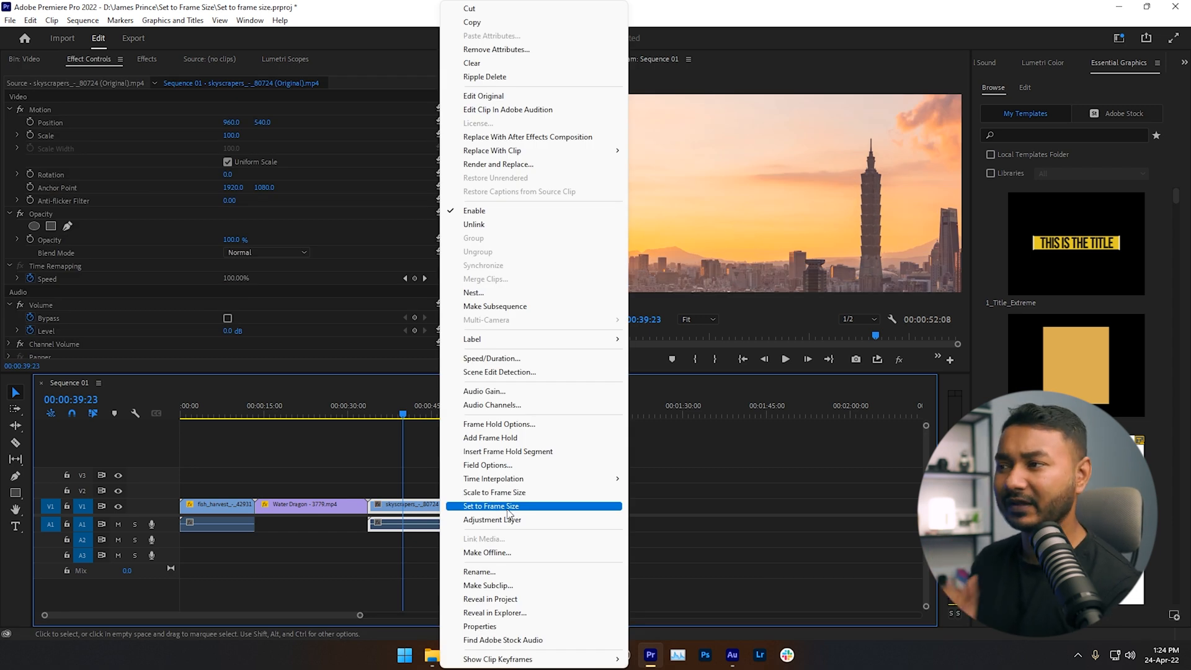
mouse_move(493, 492)
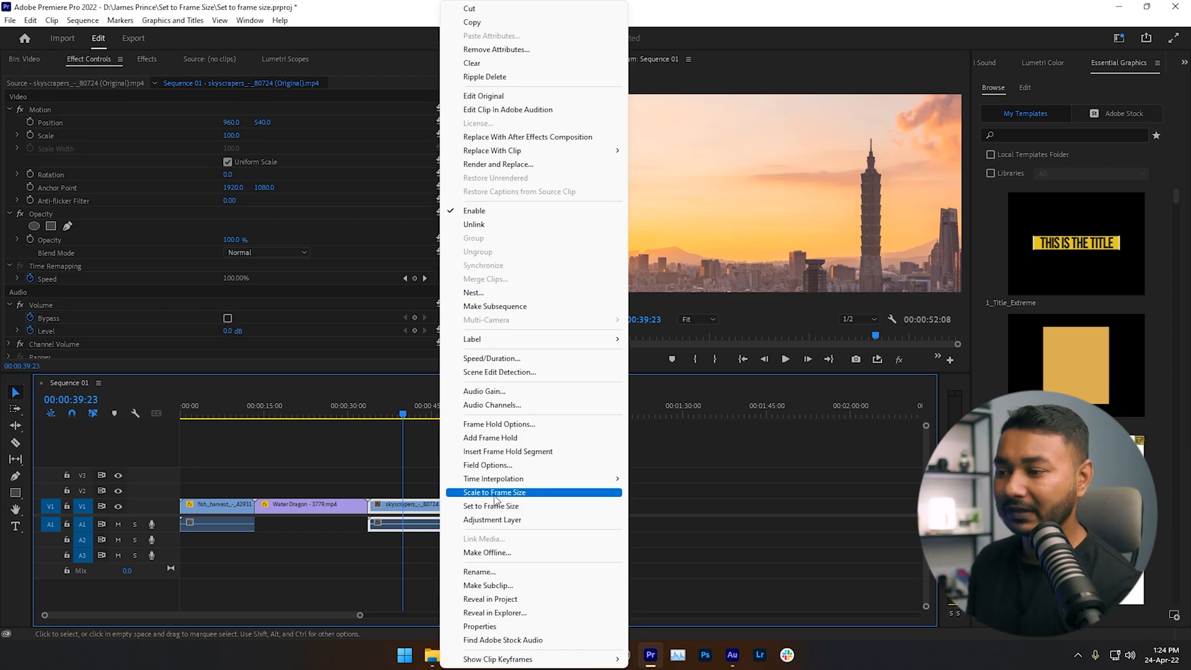
Step: Inspect the skyscrapers clip's scale value and undo the last change
left_click(490, 506)
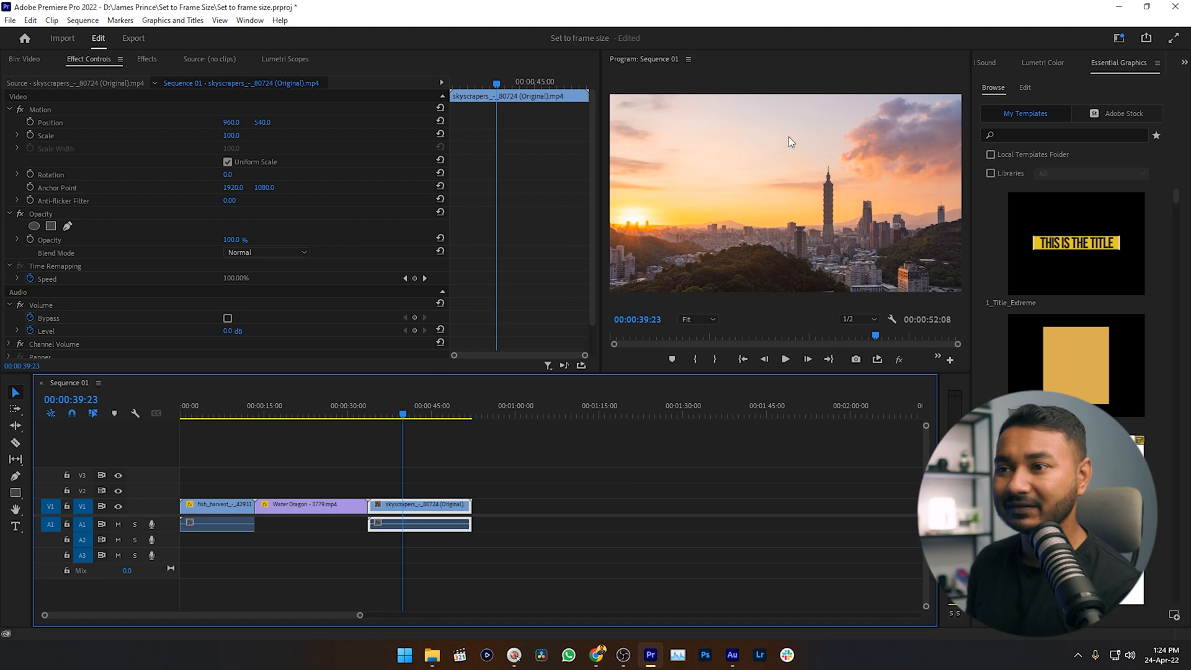
left_click(45, 135)
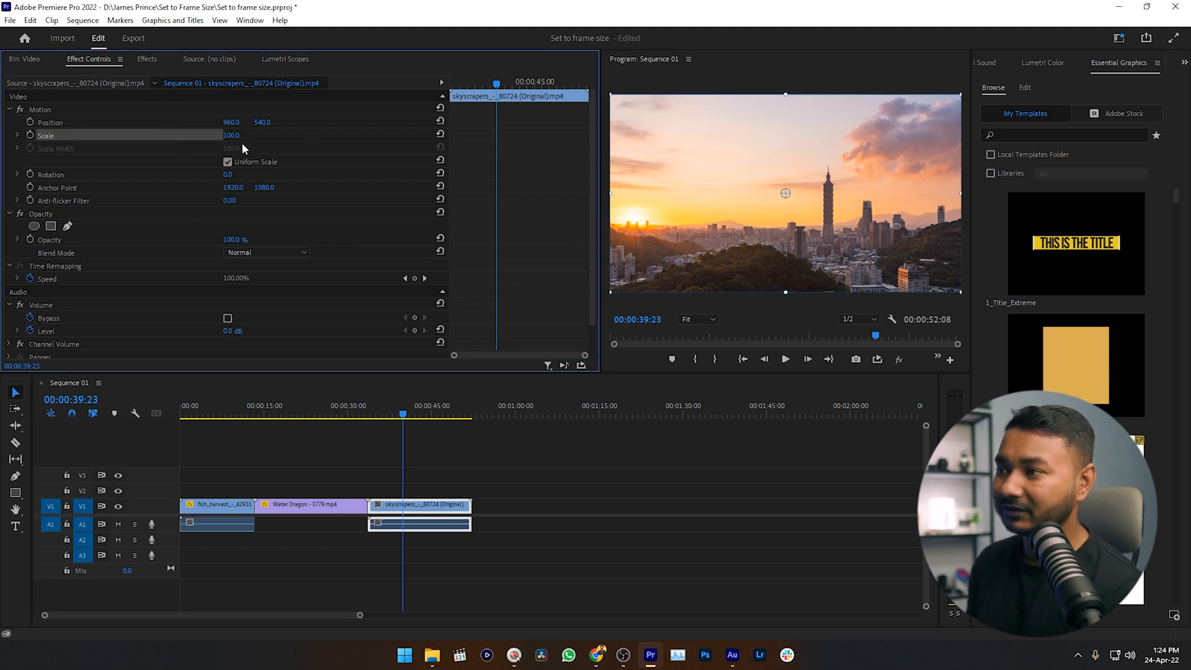
left_click(403, 655)
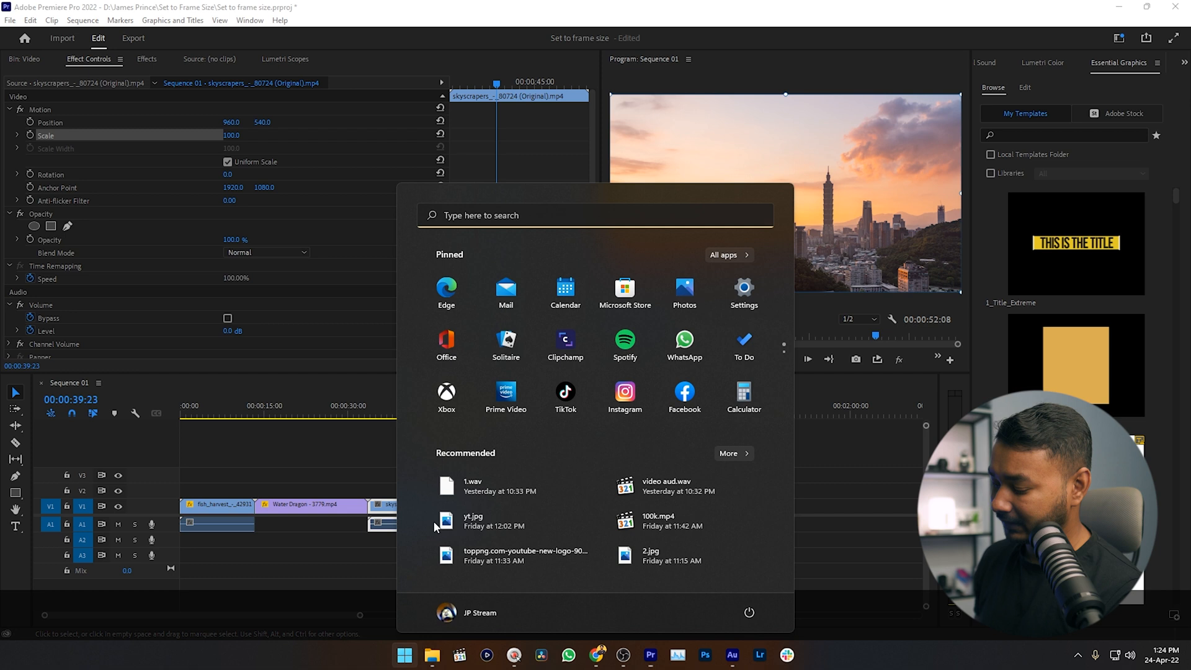
key("ctrl+z")
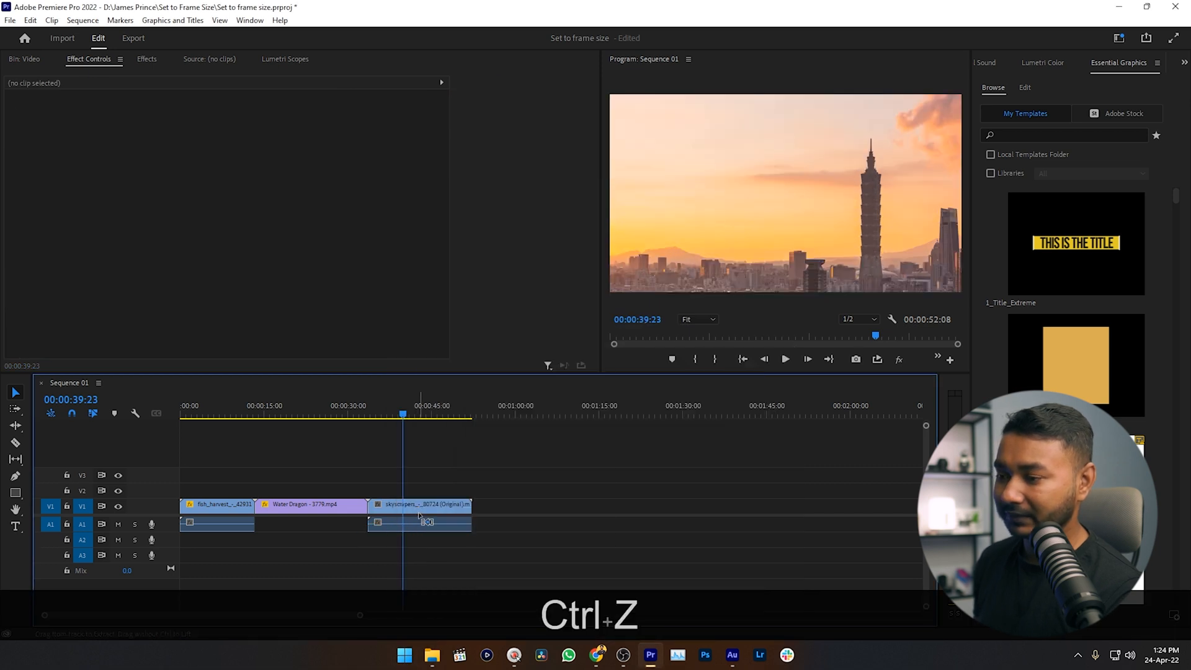
Step: Apply Set to Frame Size to the 4K skyscrapers clip so Scale becomes 50
right_click(420, 506)
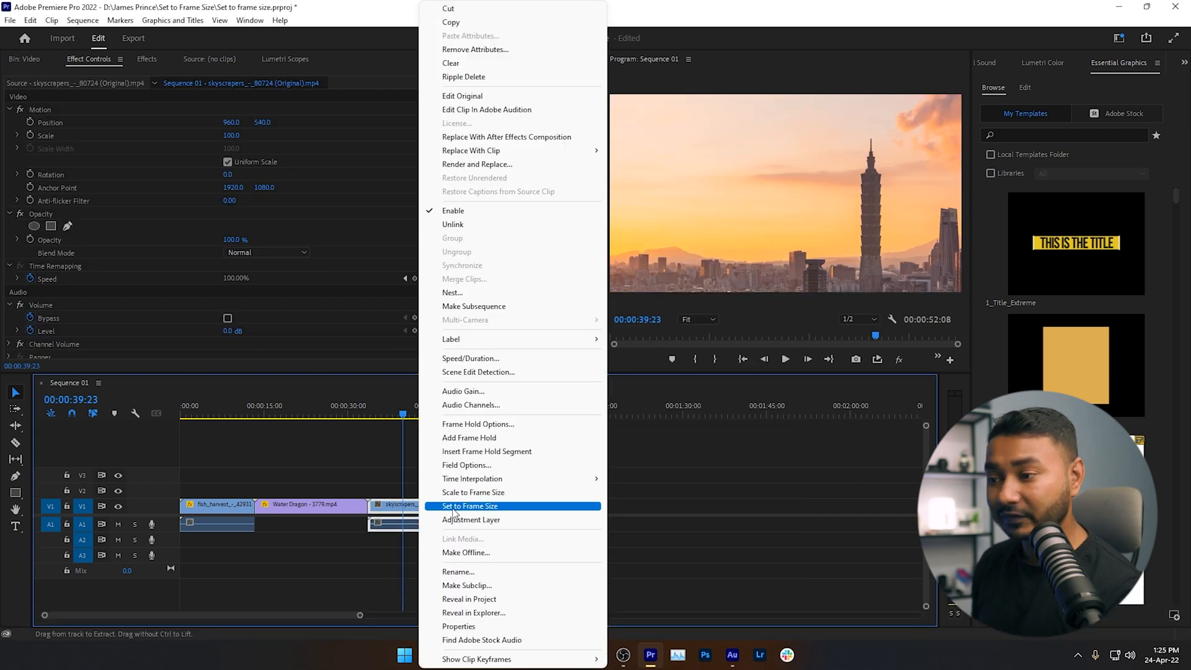
left_click(469, 506)
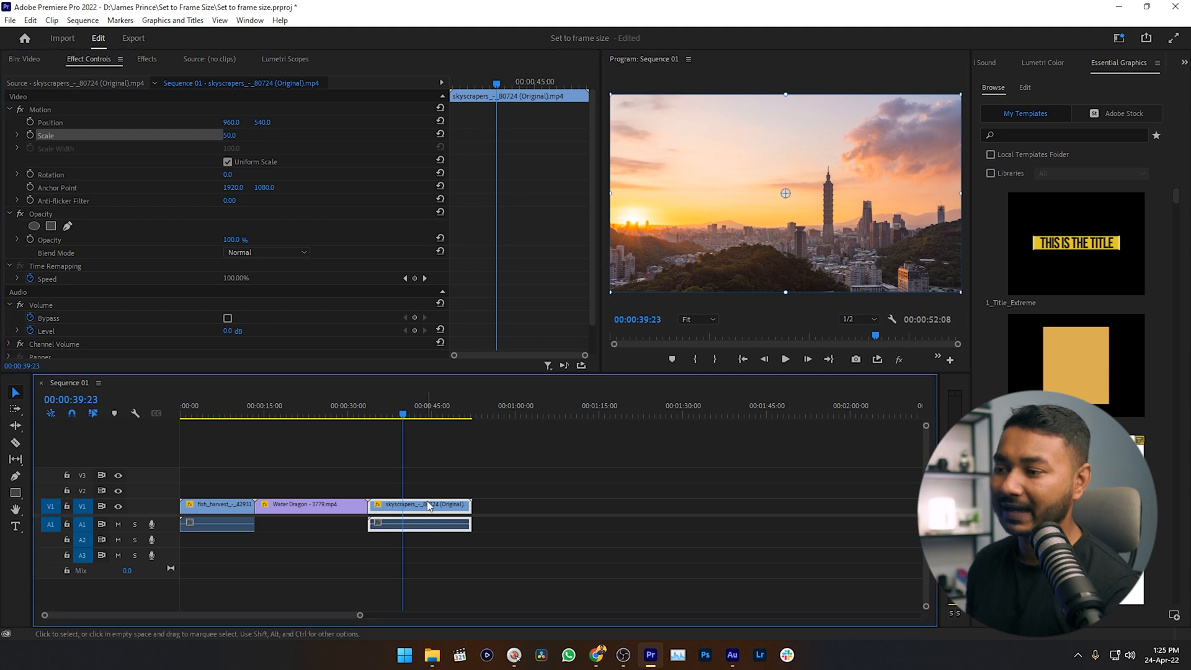
right_click(419, 505)
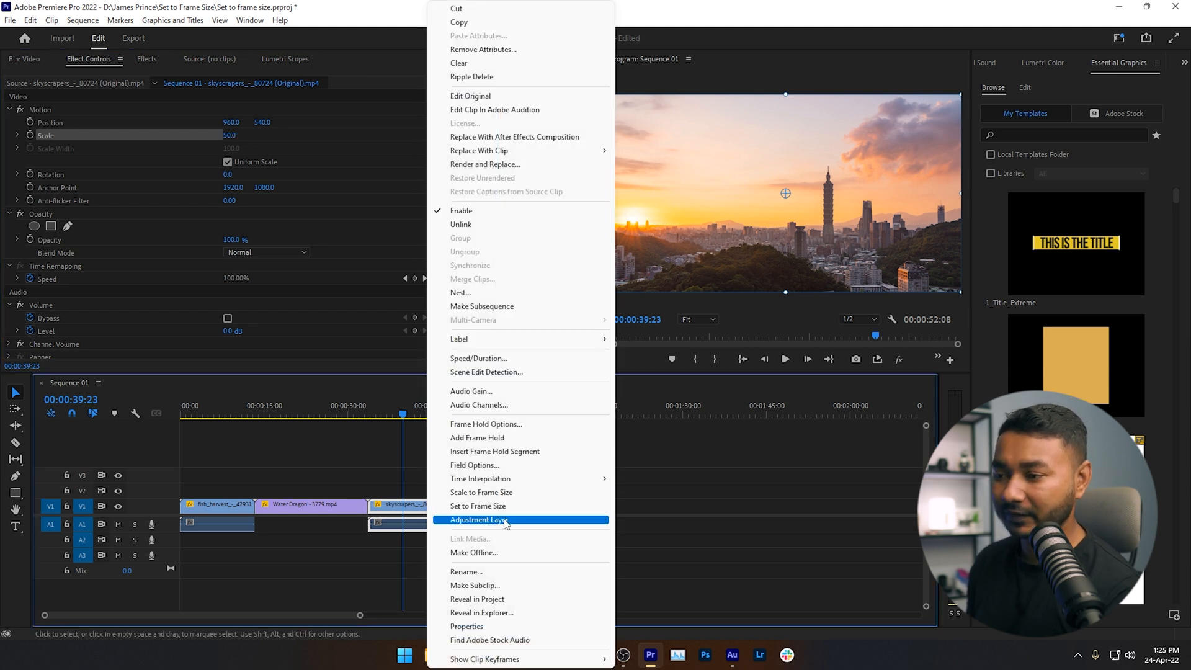
left_click(477, 506)
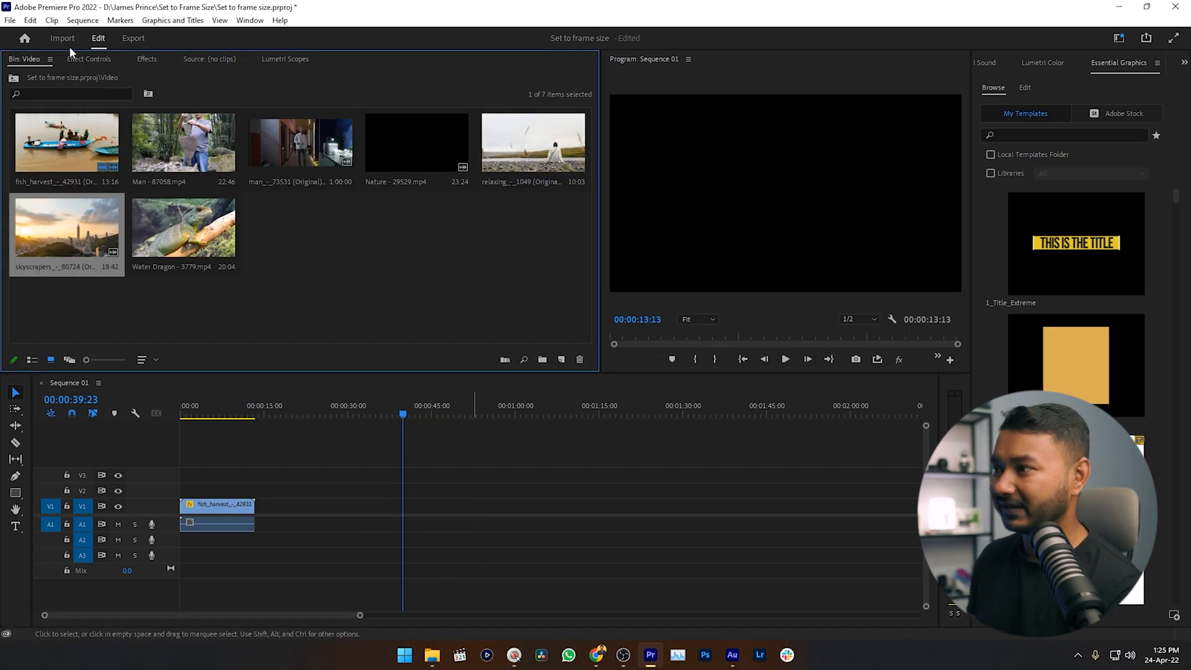
Step: Set Preferences > Media > Default Media Scaling to Set to frame size
left_click(30, 20)
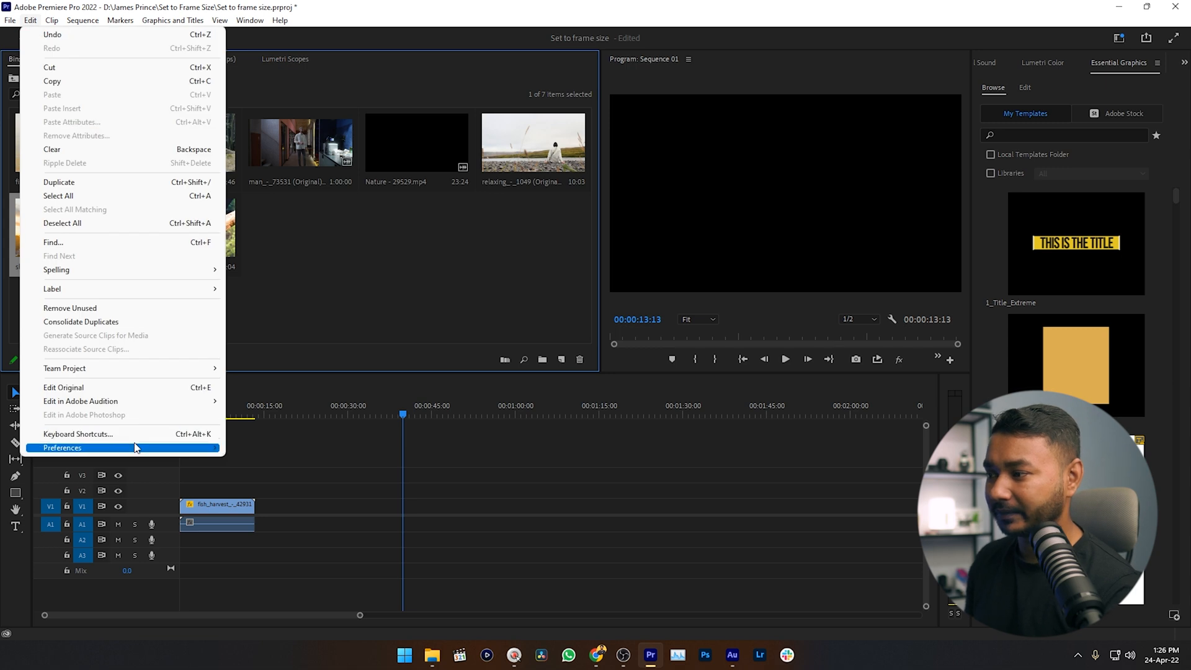
left_click(63, 447)
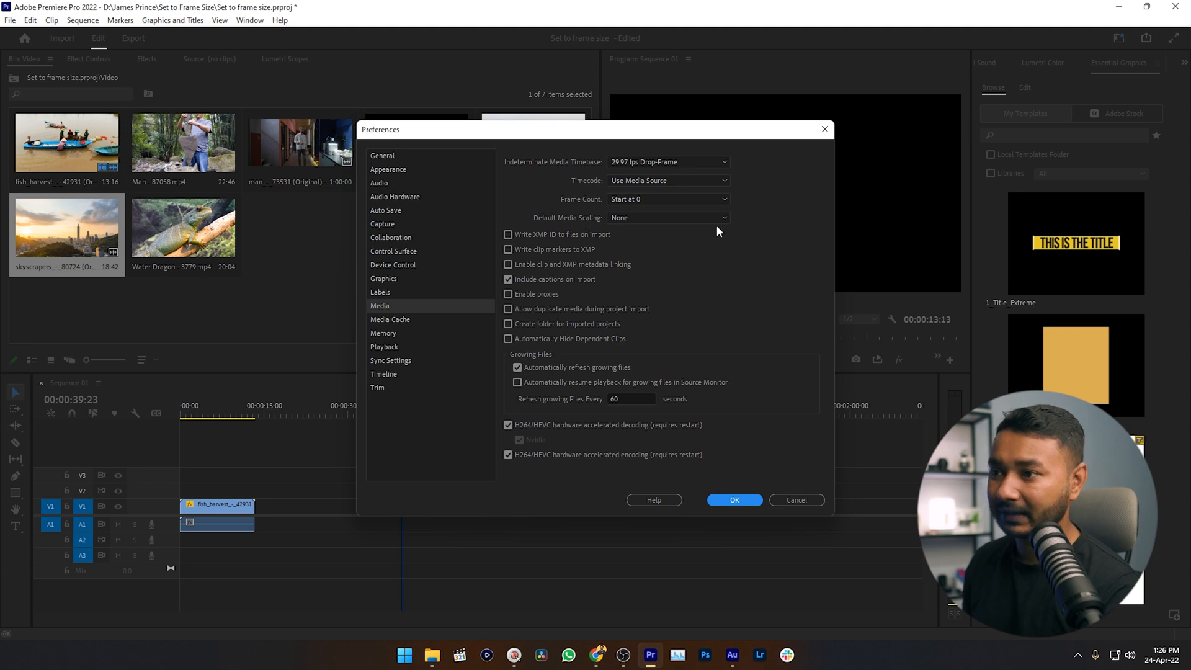
left_click(668, 217)
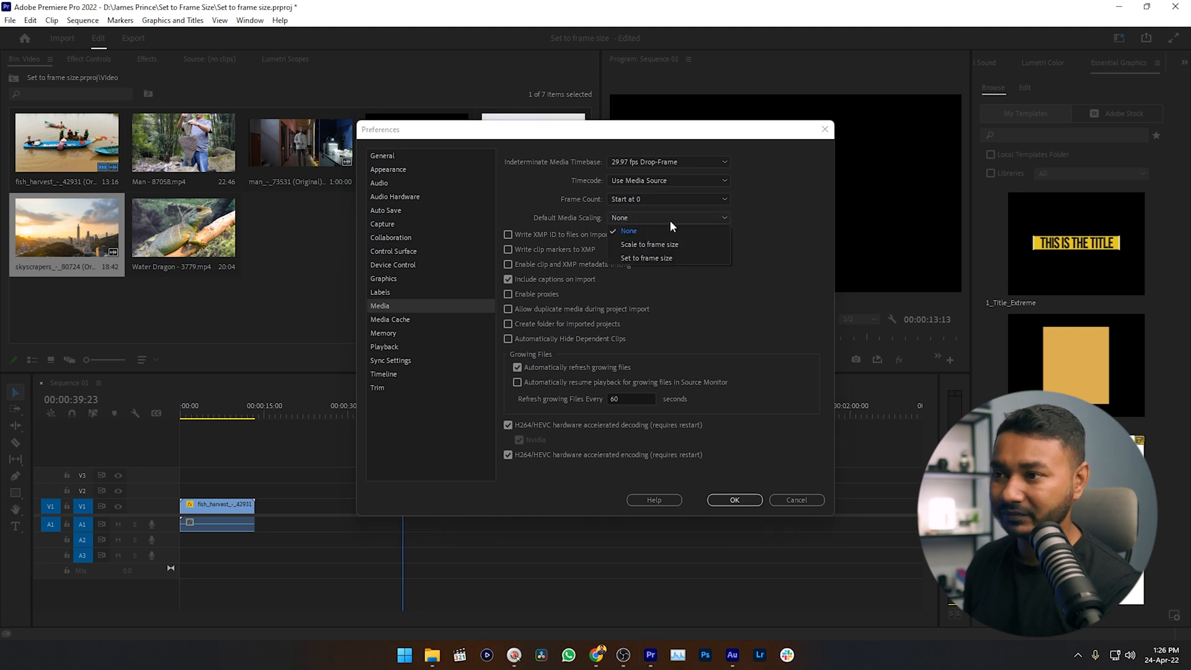
left_click(646, 257)
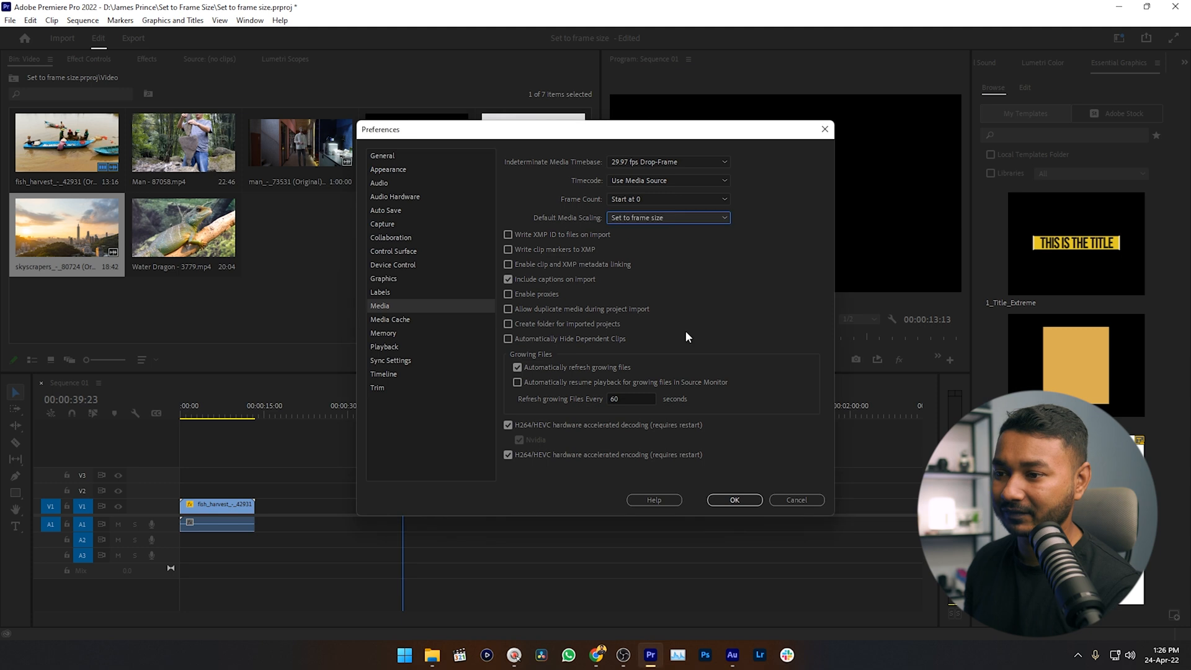
left_click(733, 499)
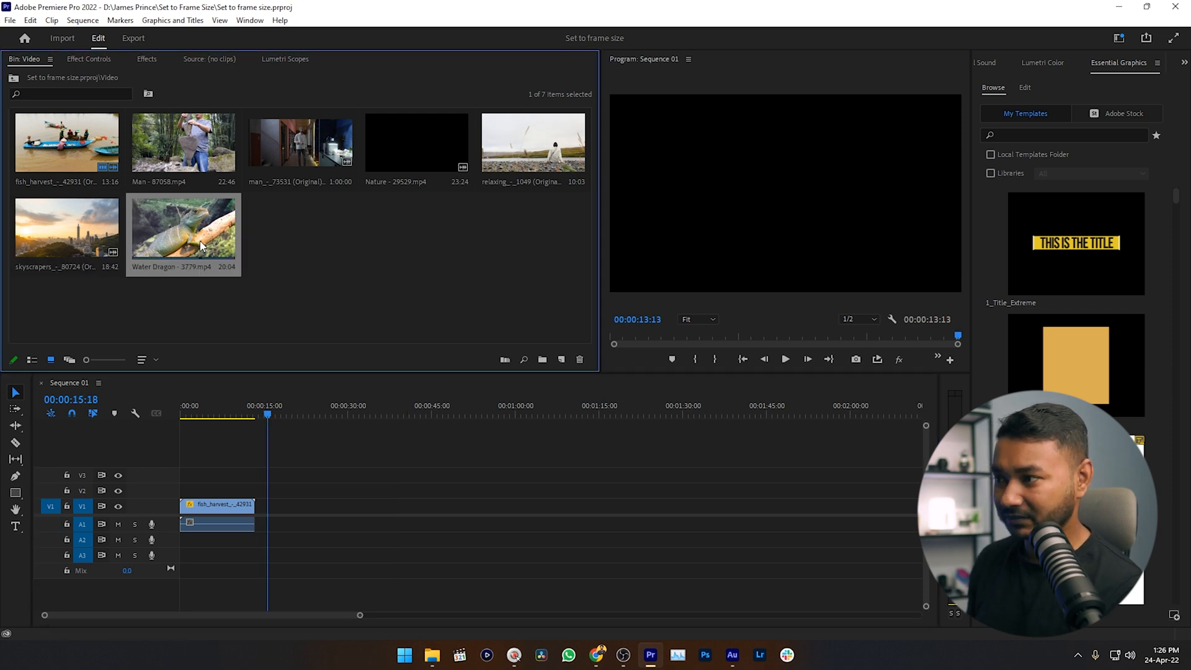
Step: Add Water Dragon after the fish harvest clip and select the next timeline clip in Effect Controls
left_click_drag(182, 231, 311, 505)
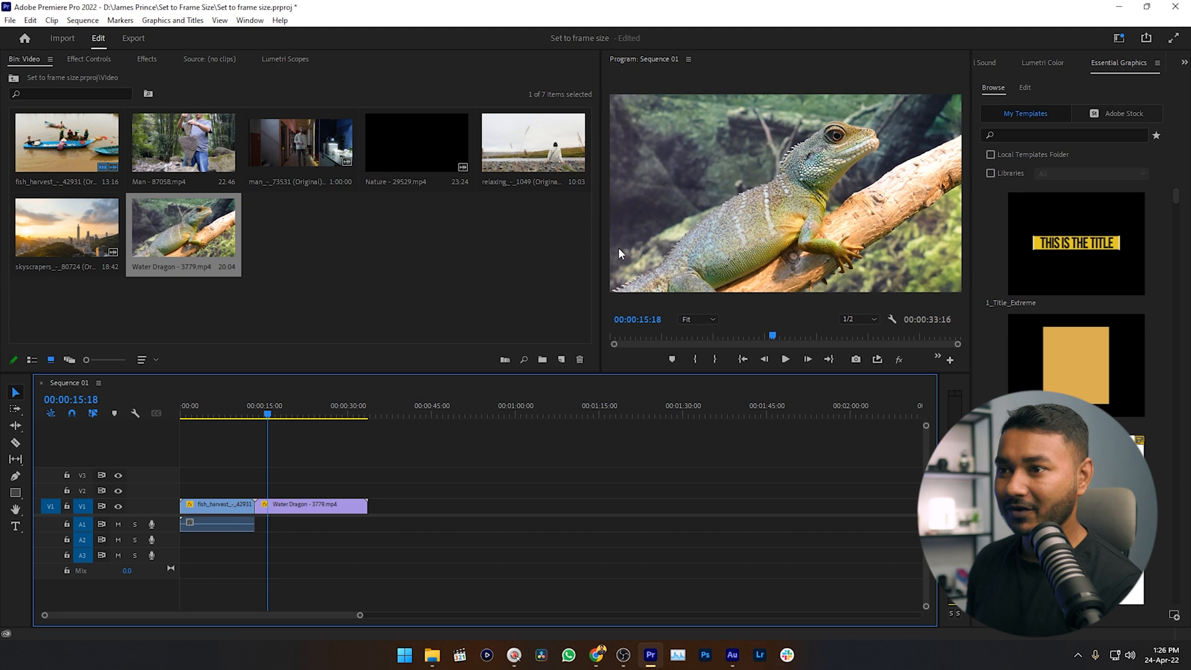
mouse_move(410, 418)
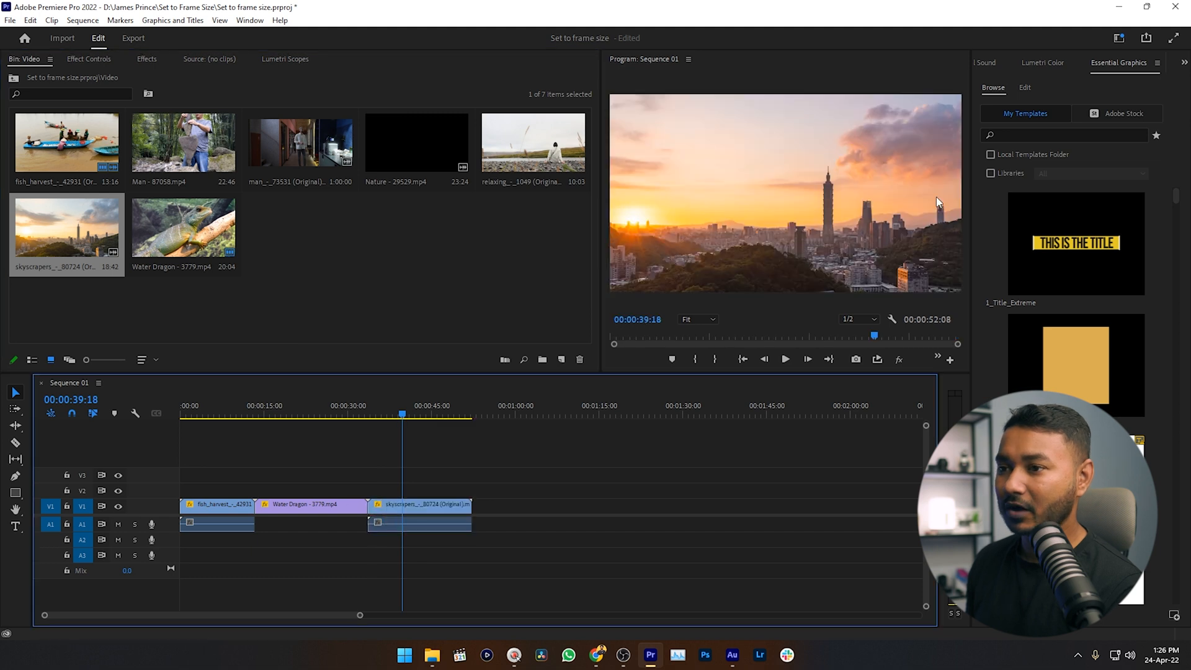
left_click(88, 58)
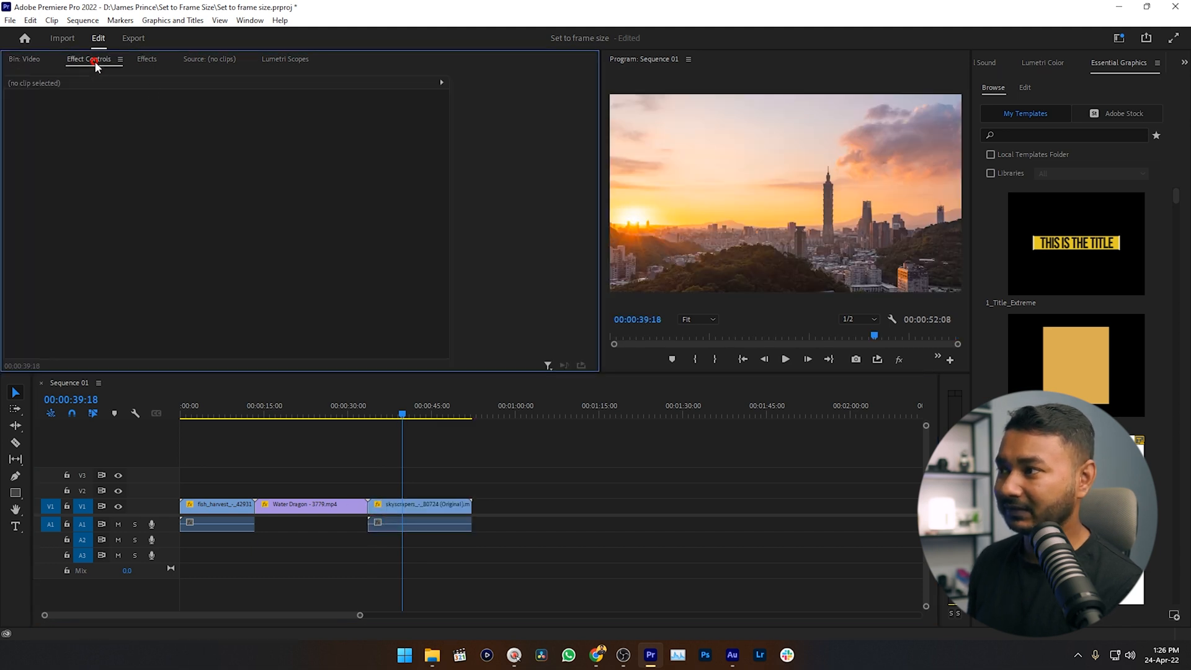
left_click(419, 505)
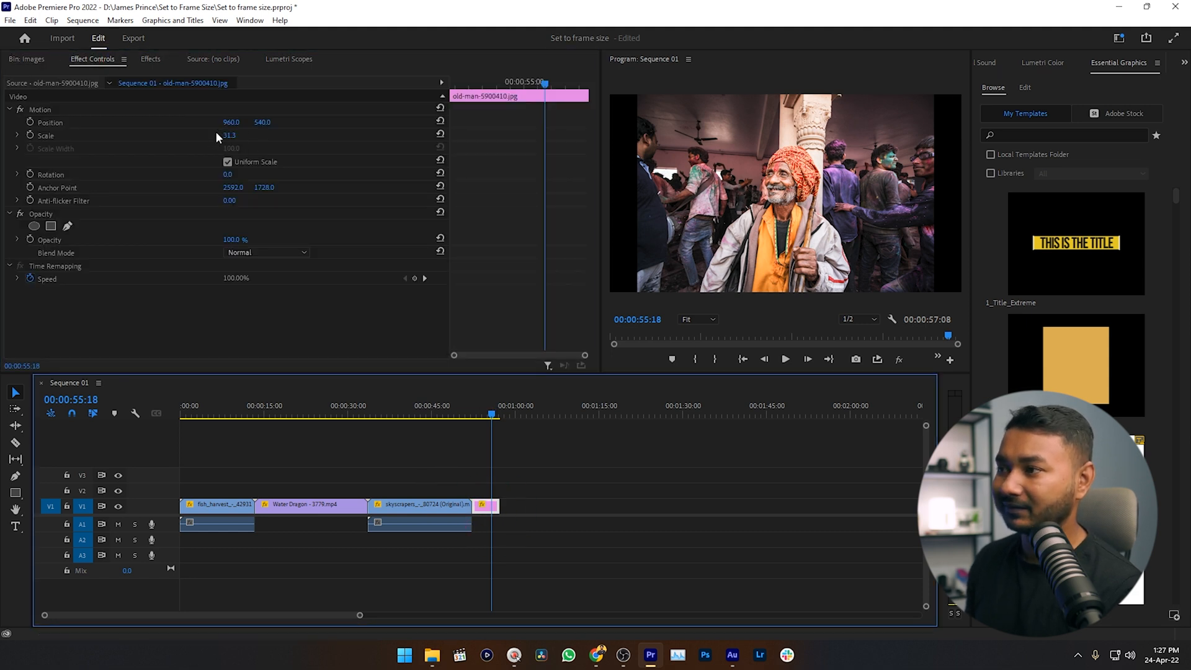
mouse_move(915, 153)
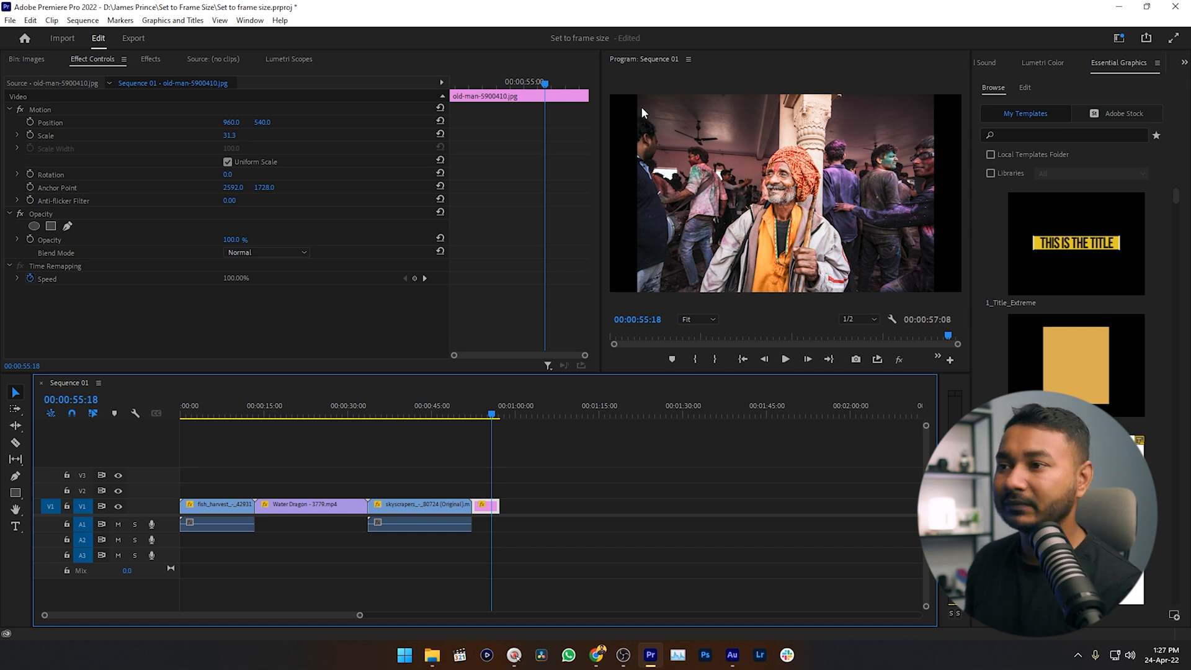
mouse_move(947, 168)
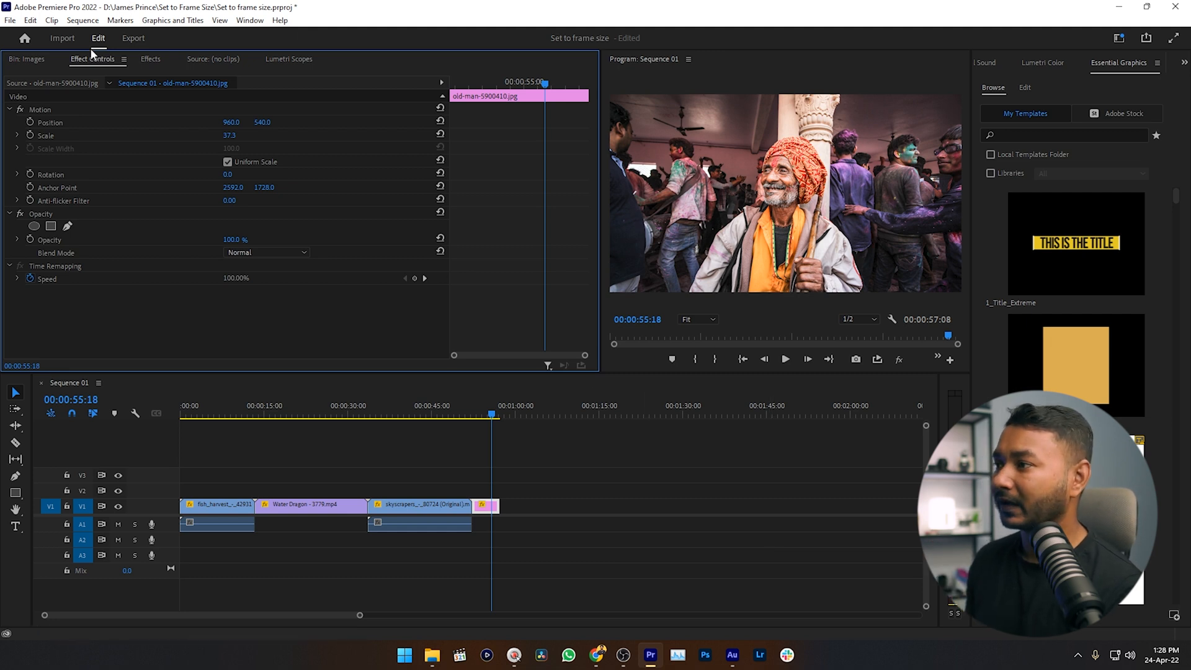
Step: Open the Video bin from the Project panel, then preview the Man and Nature clips
left_click(47, 58)
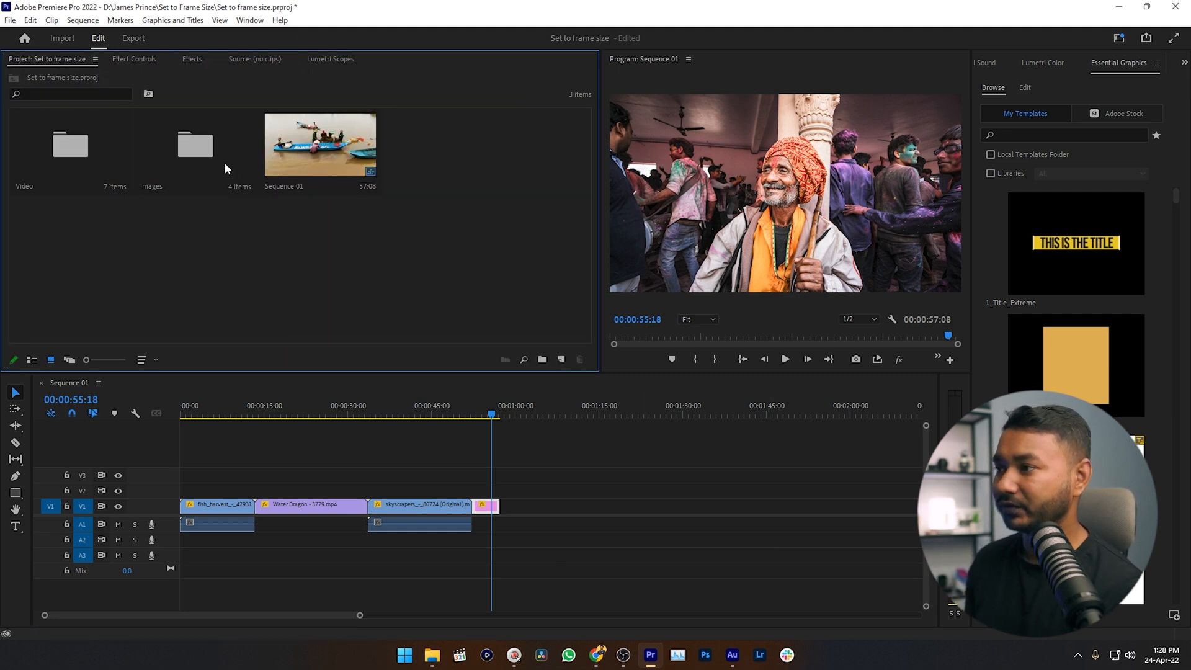
double_click(70, 145)
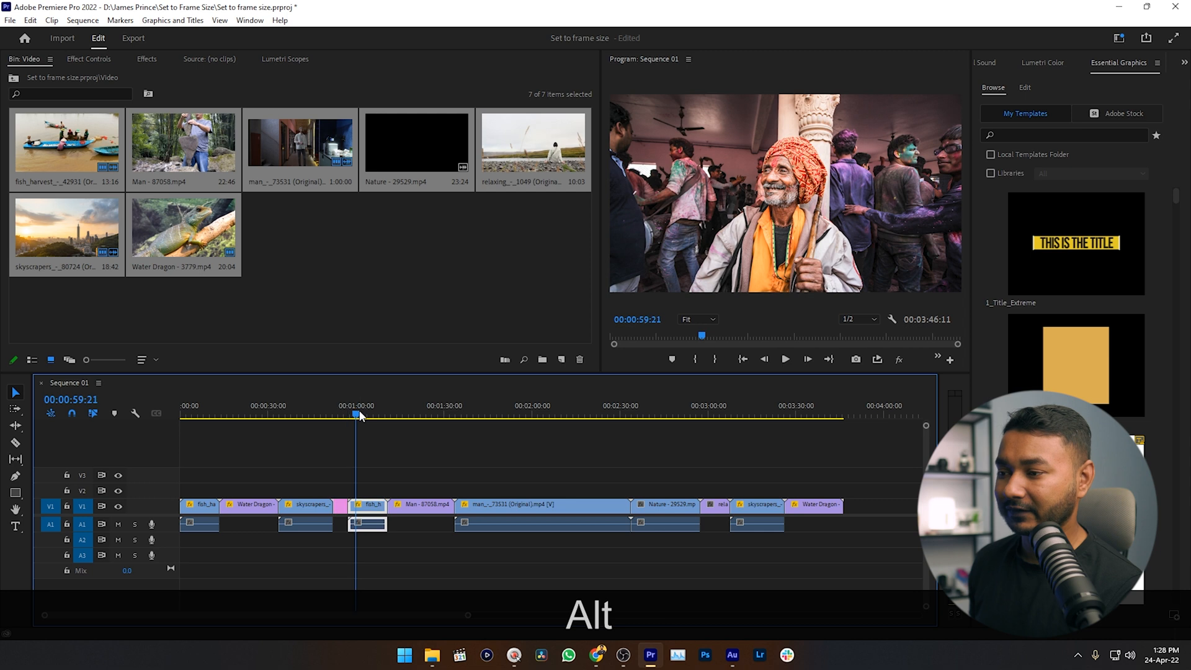
left_click(537, 415)
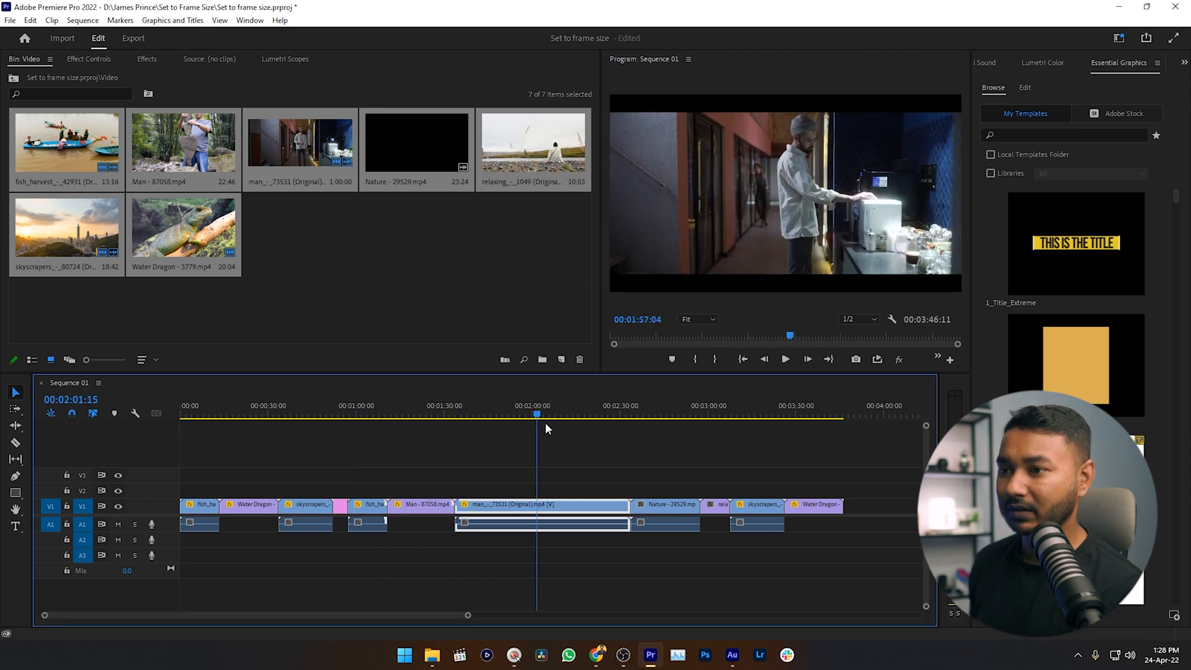
left_click(693, 413)
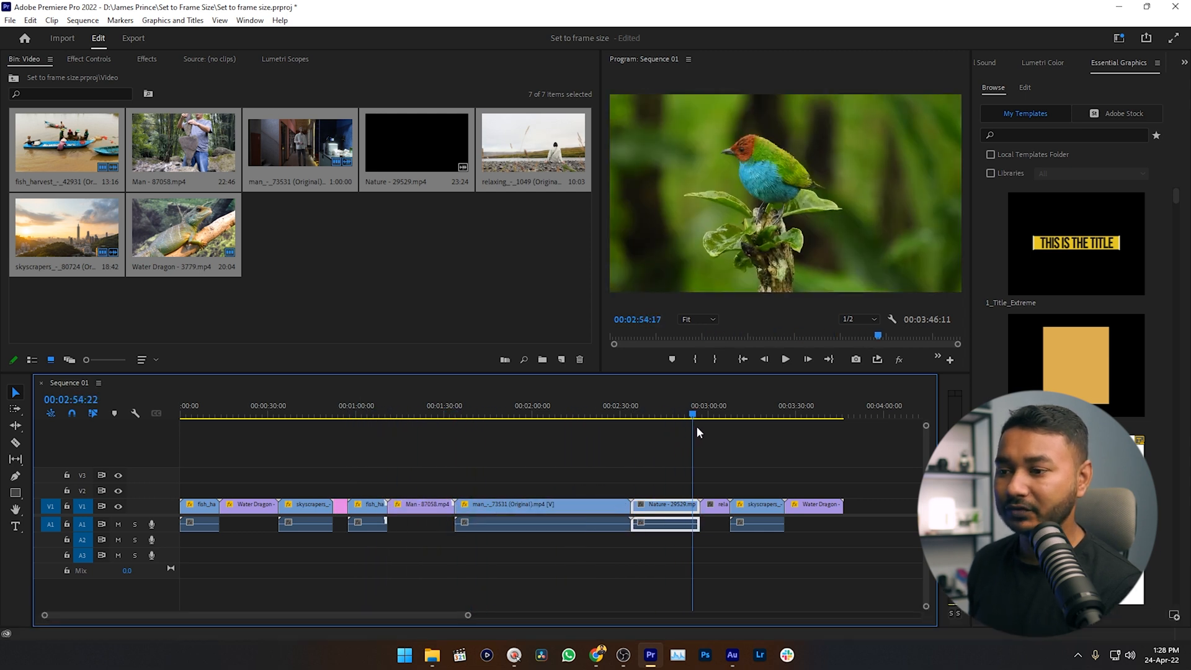